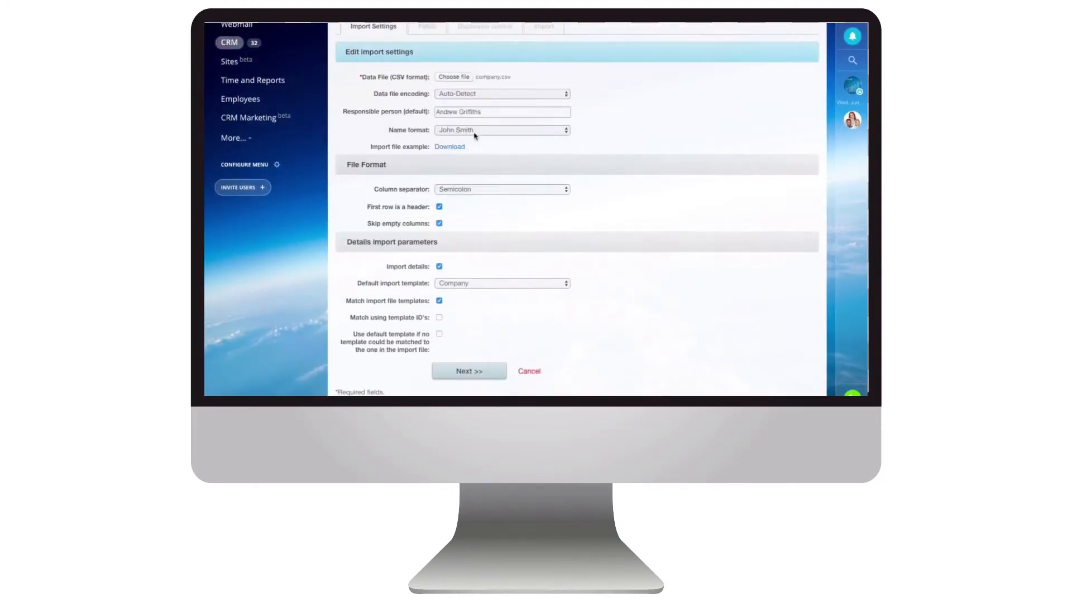
Step: Finish the company.csv import settings and view the Companies list with FPA Consulting Inc
left_click(502, 93)
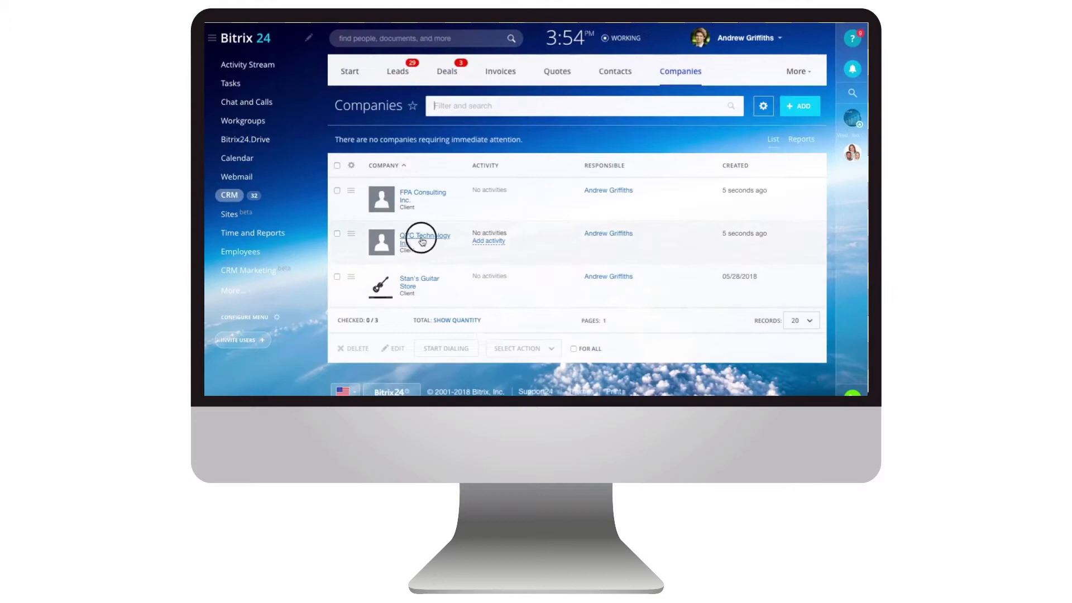
left_click(421, 238)
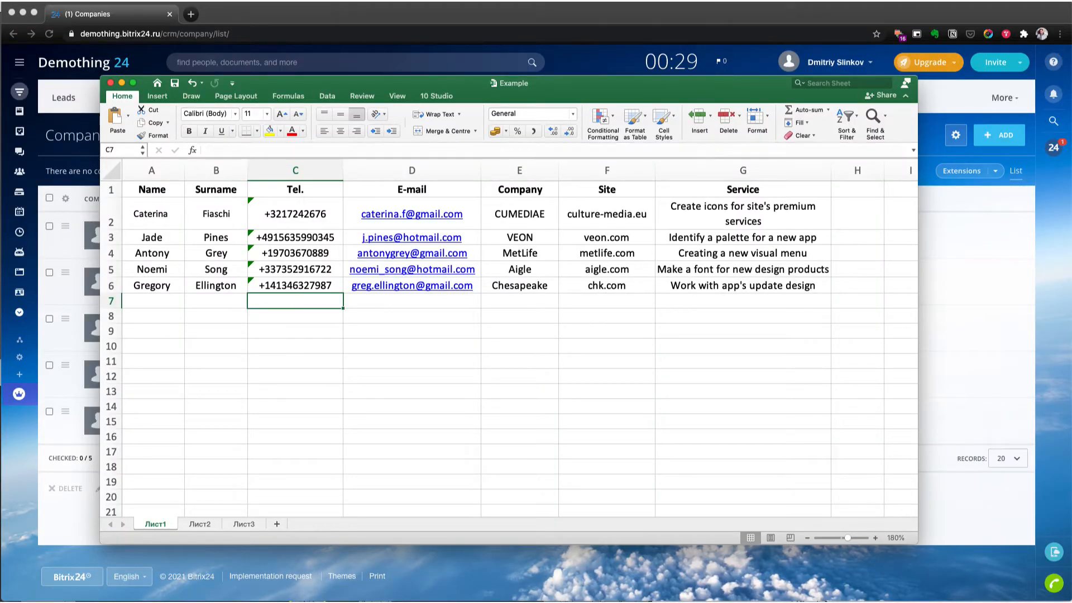
Step: Mark out the Name, Surname, Tel., E-mail, Company and Site columns in the Example workbook and save it
left_click(138, 82)
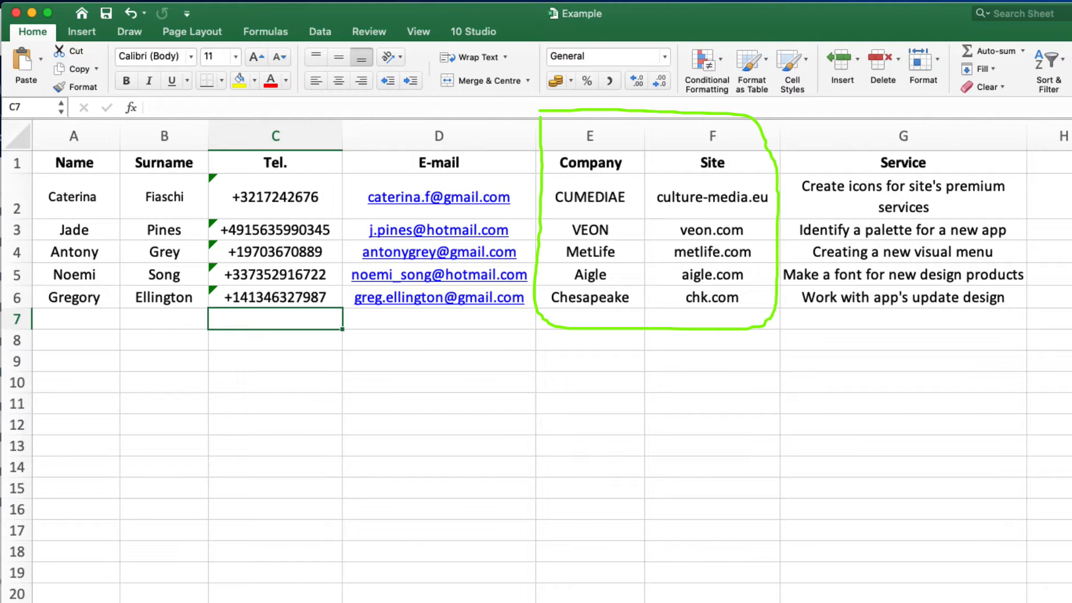
left_click_drag(48, 229, 533, 333)
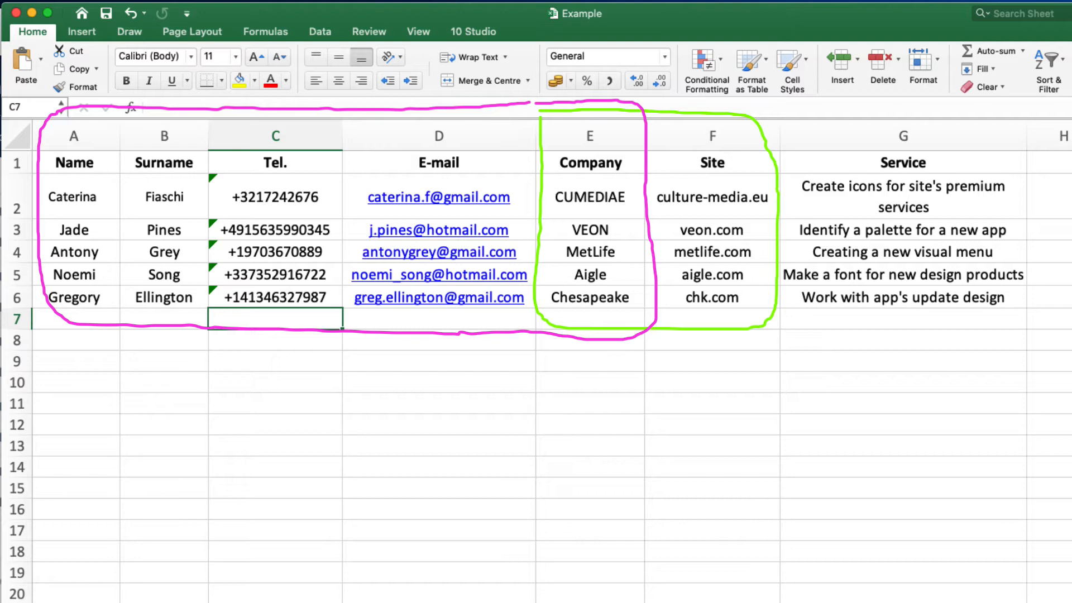
key("cmd+s")
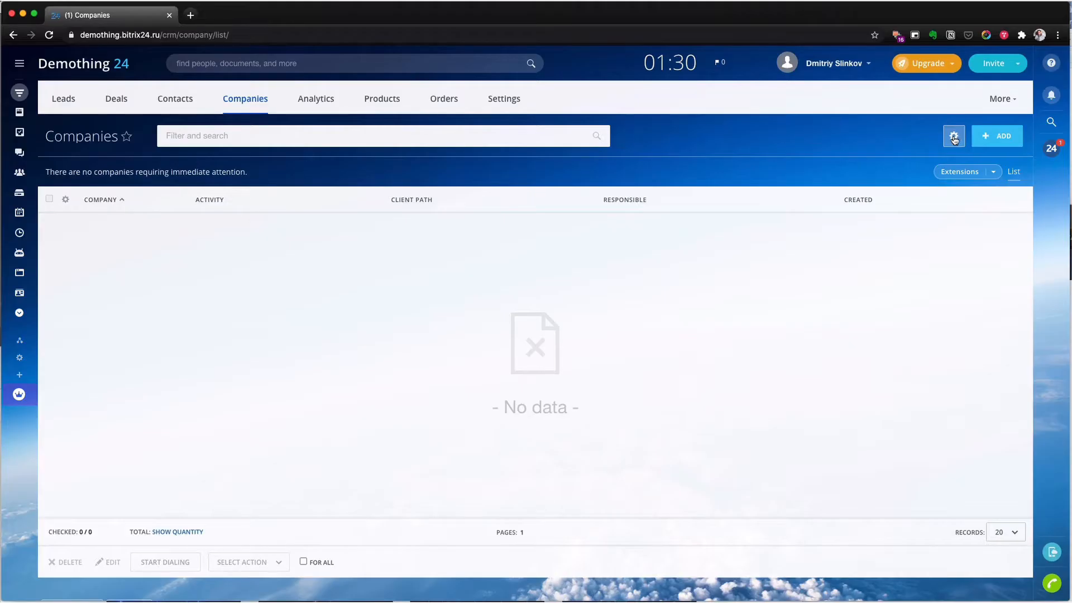
Step: Start a company import from 1.csv and reach the field-mapping step for its Company and Site columns
left_click(954, 135)
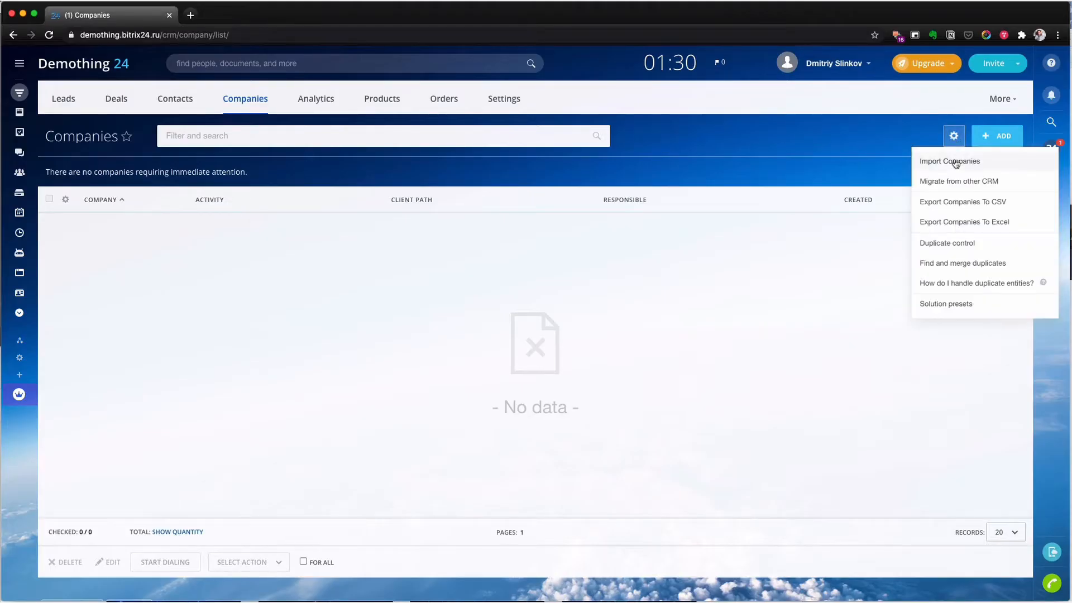
left_click(949, 161)
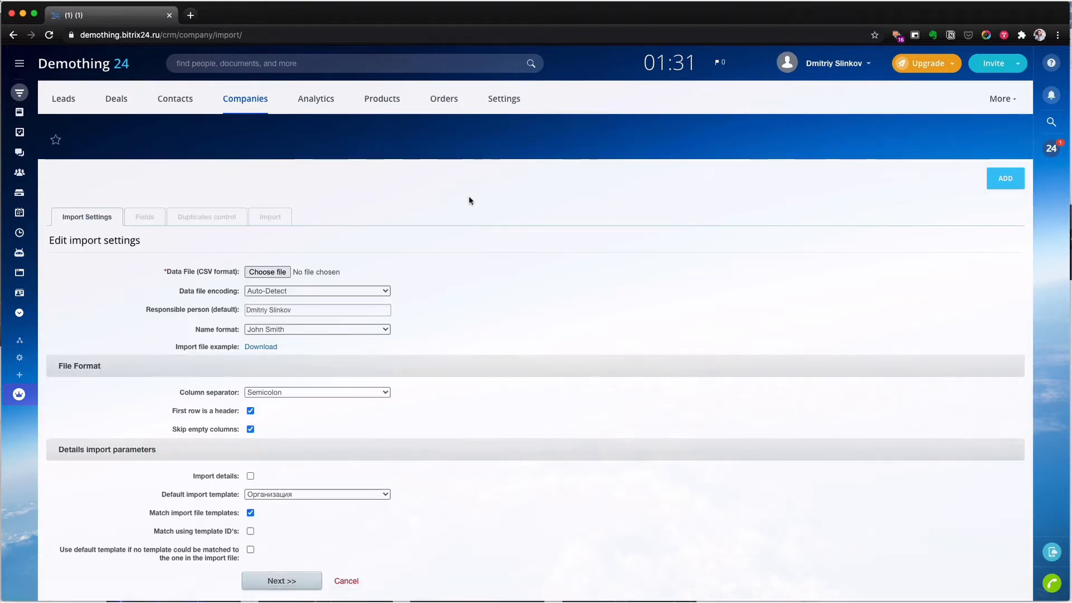
left_click(267, 272)
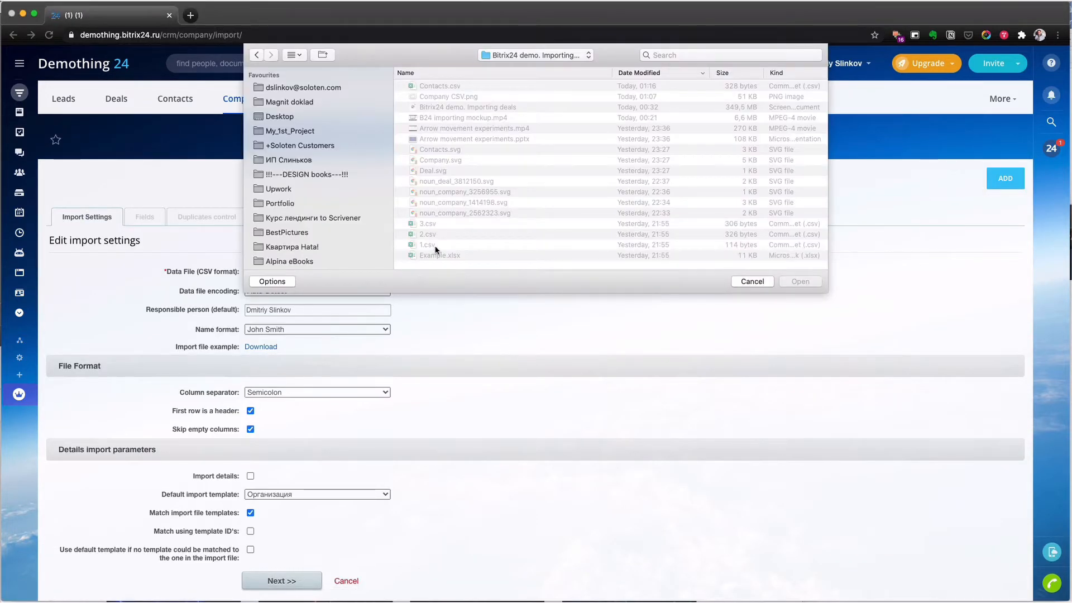
left_click(427, 245)
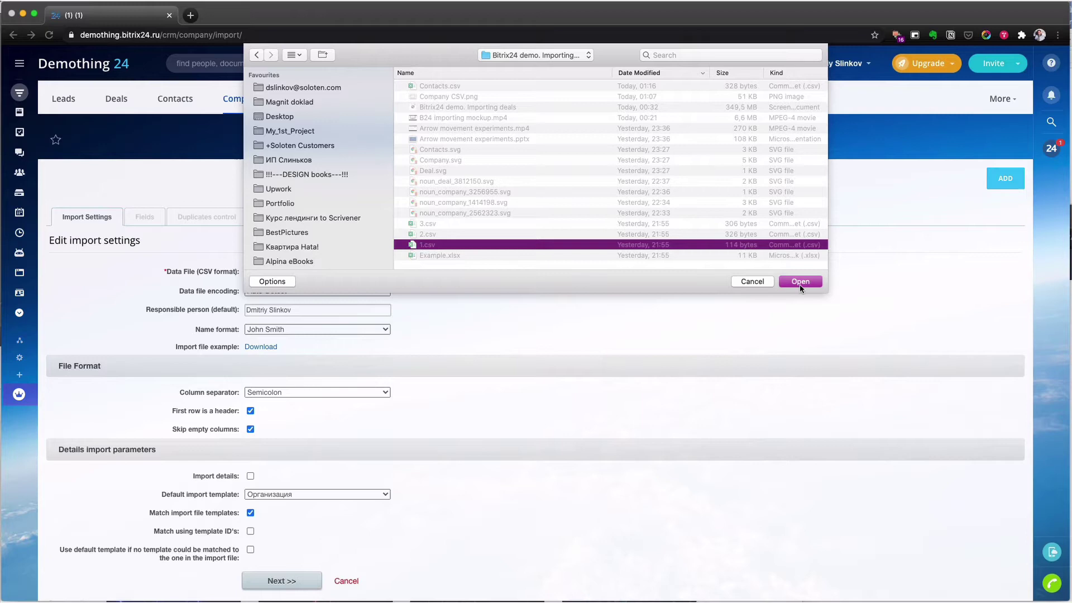
left_click(801, 282)
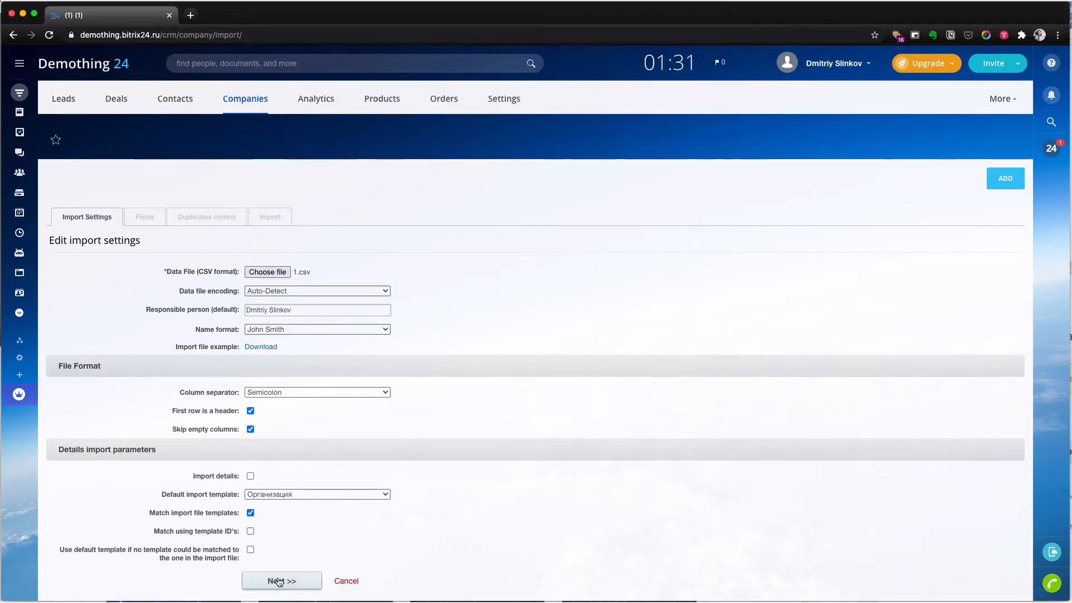
left_click(282, 581)
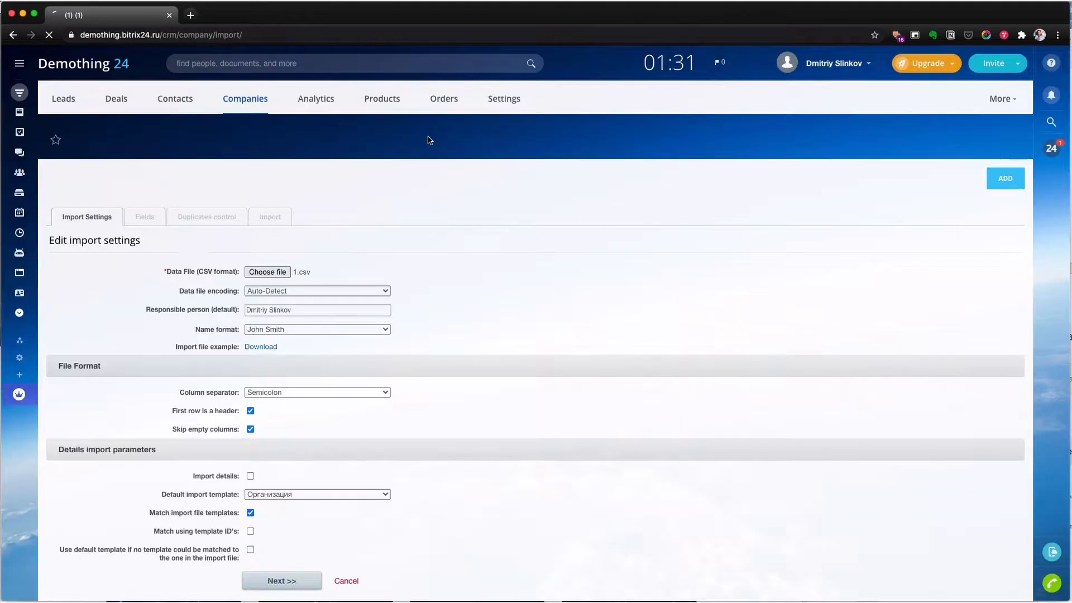
left_click(281, 580)
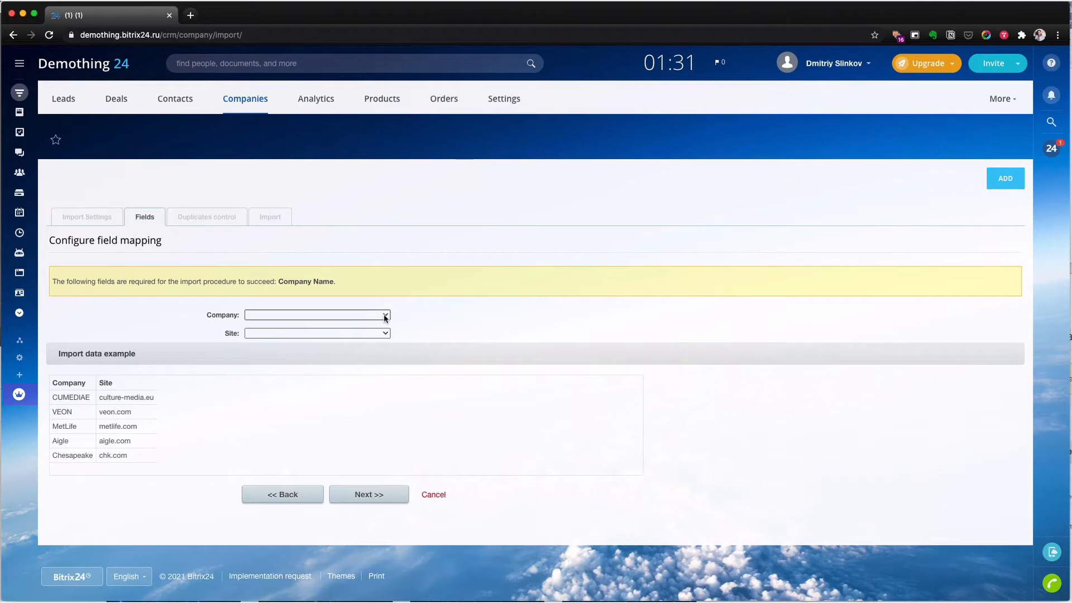
Step: Map the Company column to Company Name and the Site column to Corporate Website
left_click(316, 315)
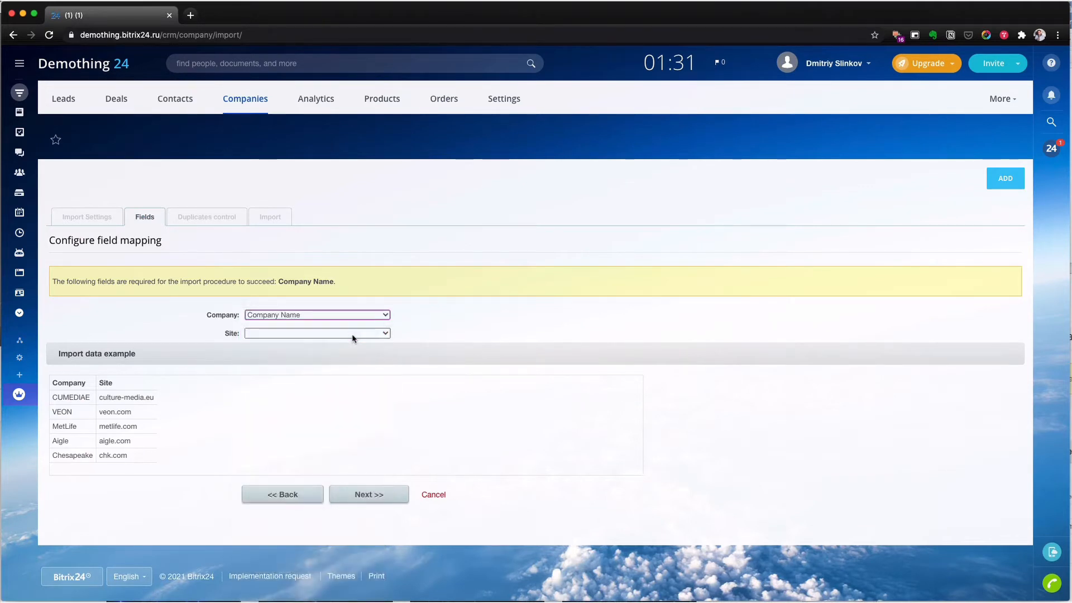
left_click(317, 333)
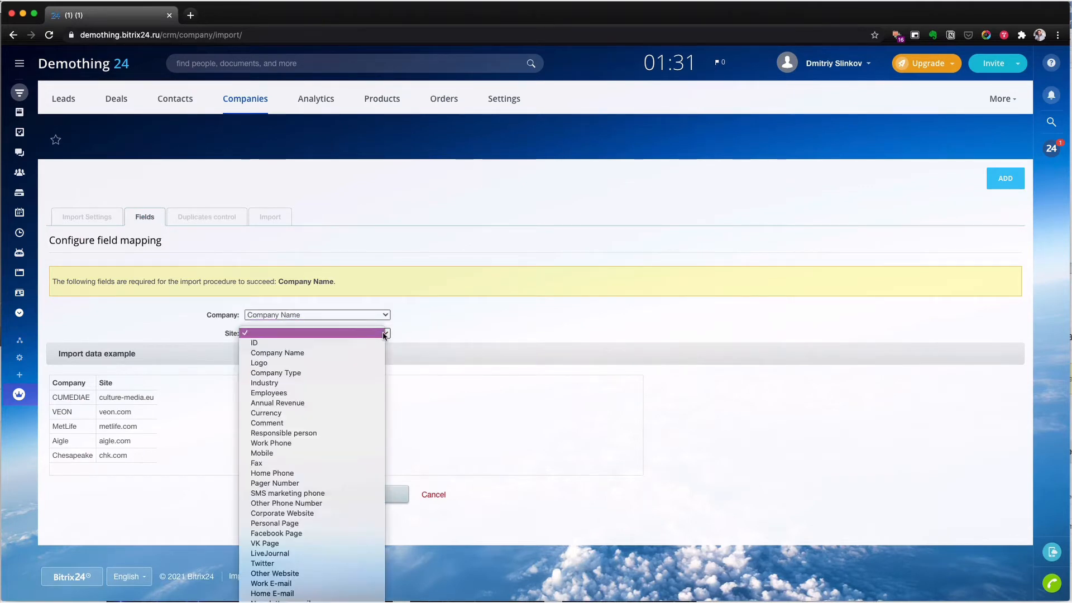
mouse_move(354, 450)
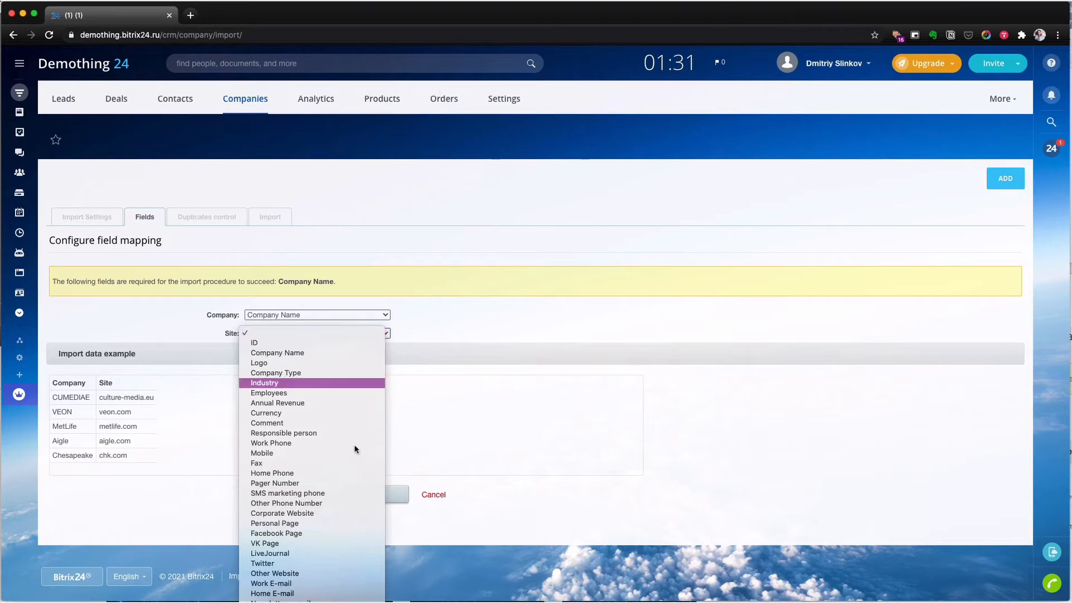
left_click(282, 513)
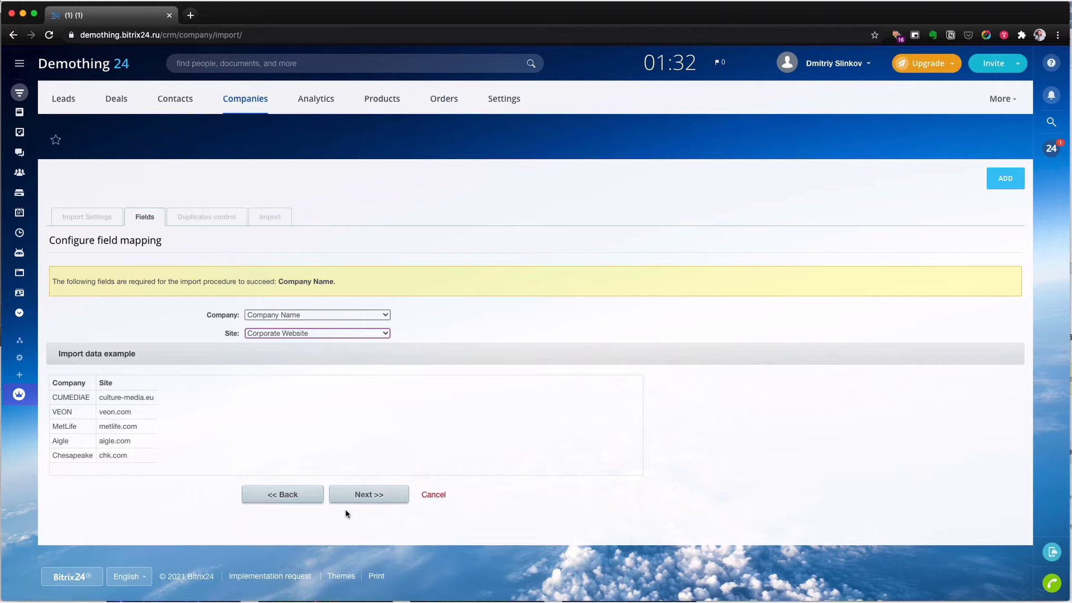
Step: Run the import past duplicates control so Aigle, Chesapeake, CUMEDIAE, MetLife and VEON fill the Companies list
left_click(370, 495)
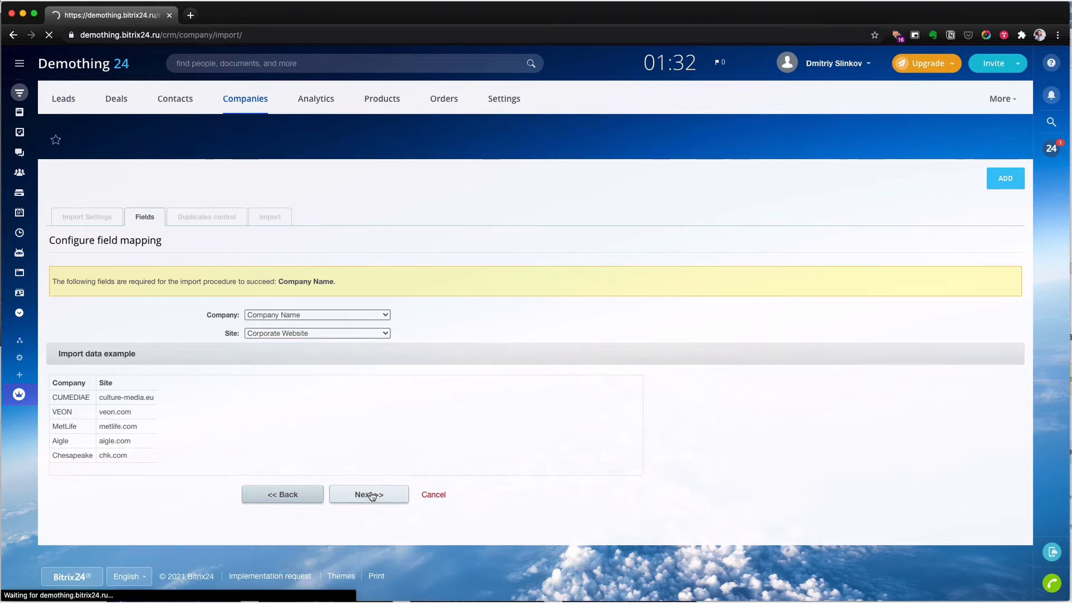
left_click(369, 494)
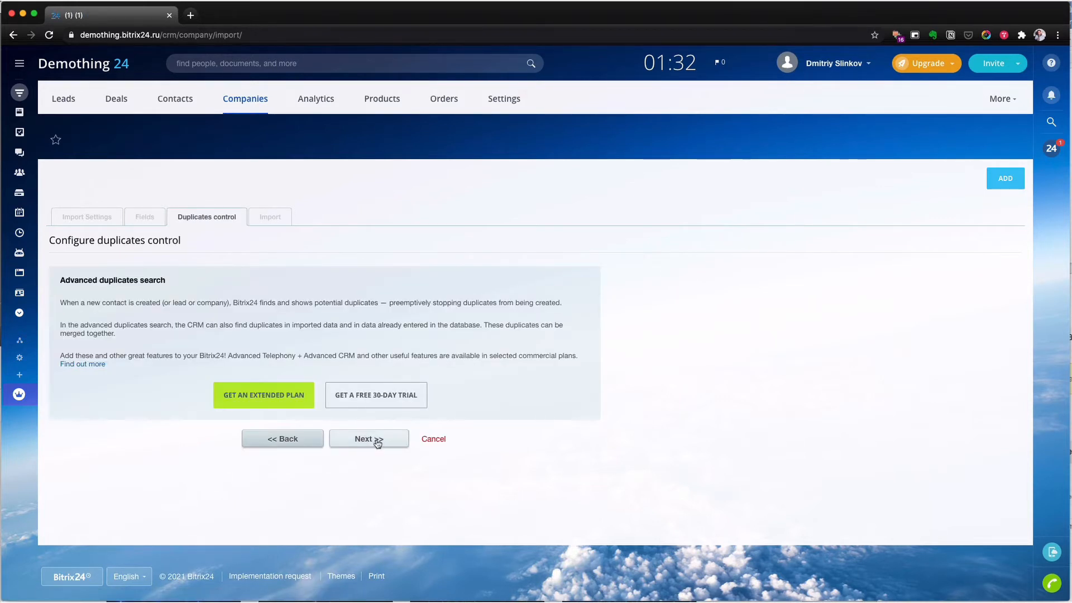
left_click(369, 438)
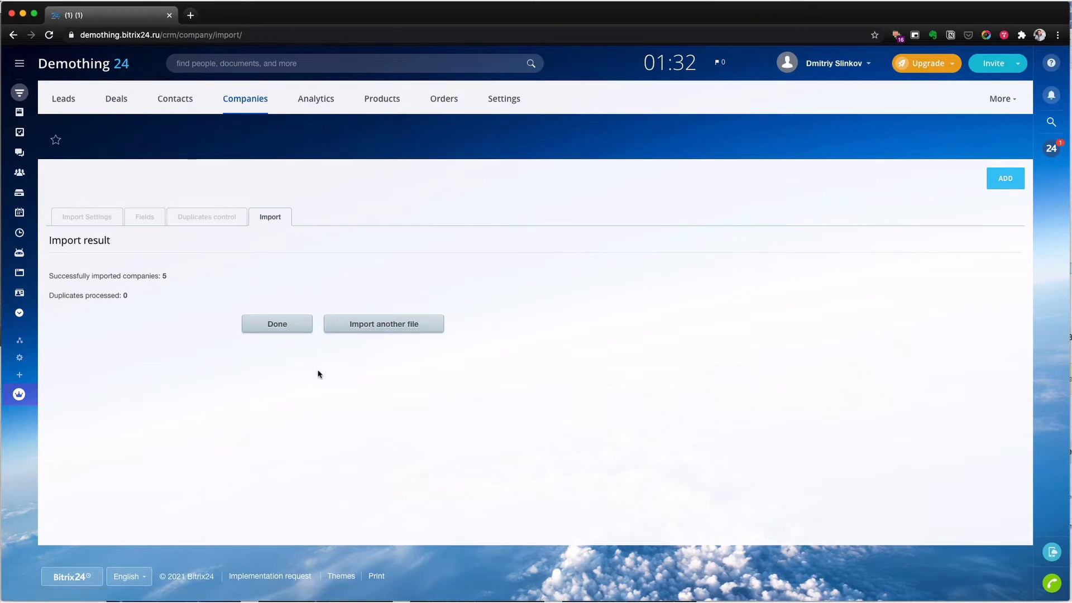
left_click(277, 324)
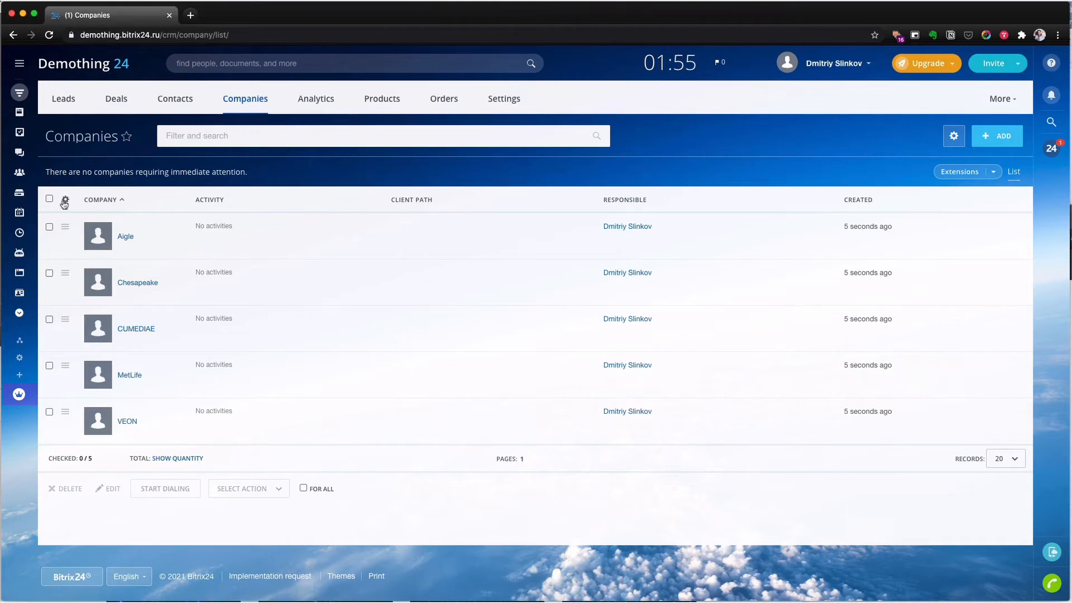
Step: Apply the chosen Companies list columns and switch to the empty Contacts list
left_click(65, 200)
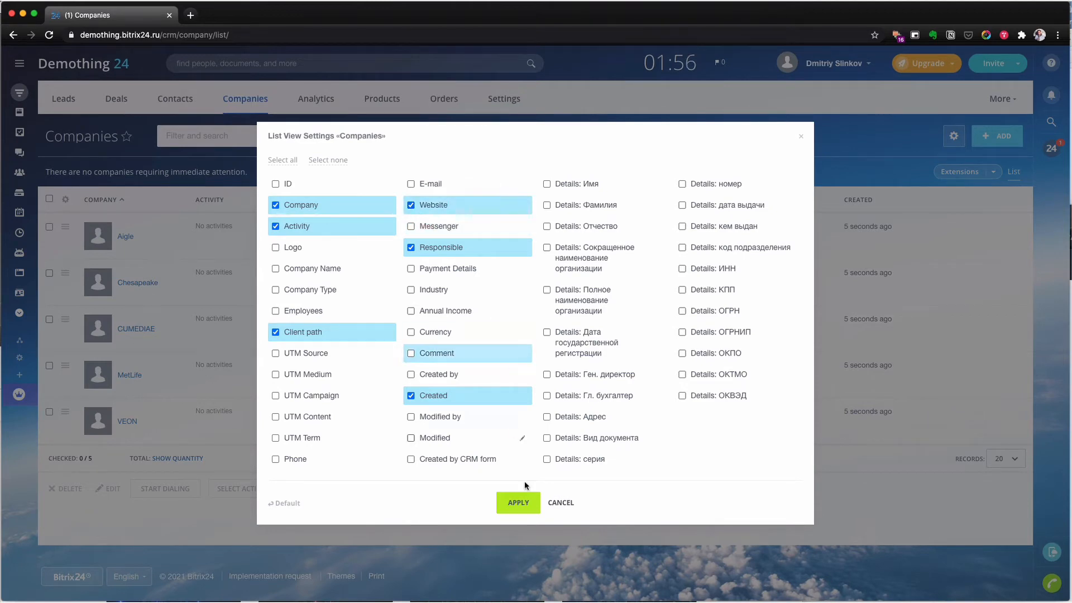
left_click(518, 503)
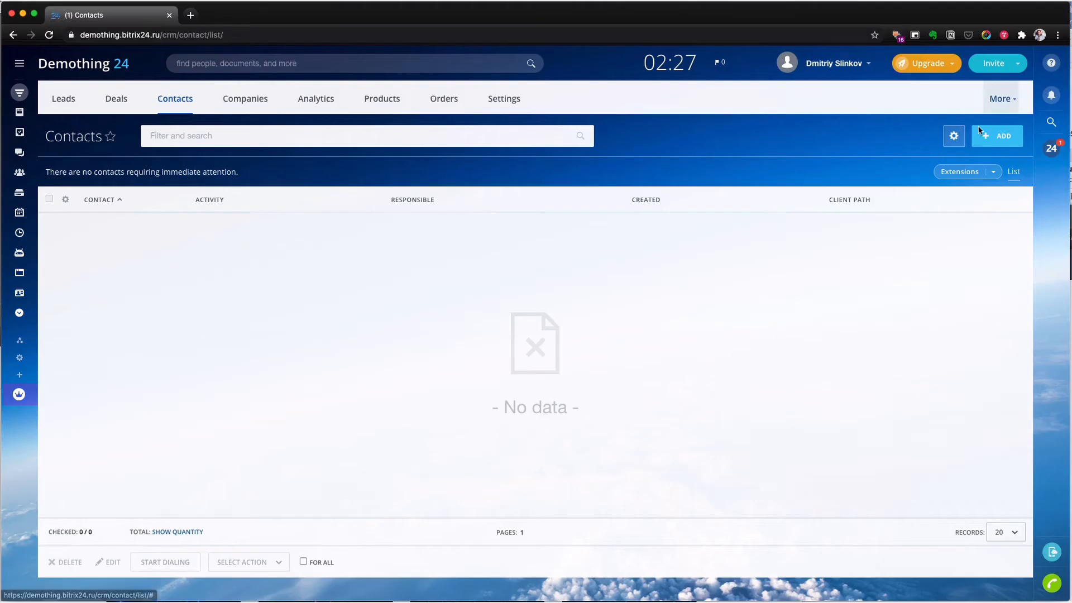
Step: Start a custom CSV contact import from 2.csv and load it into the field-mapping step
left_click(954, 136)
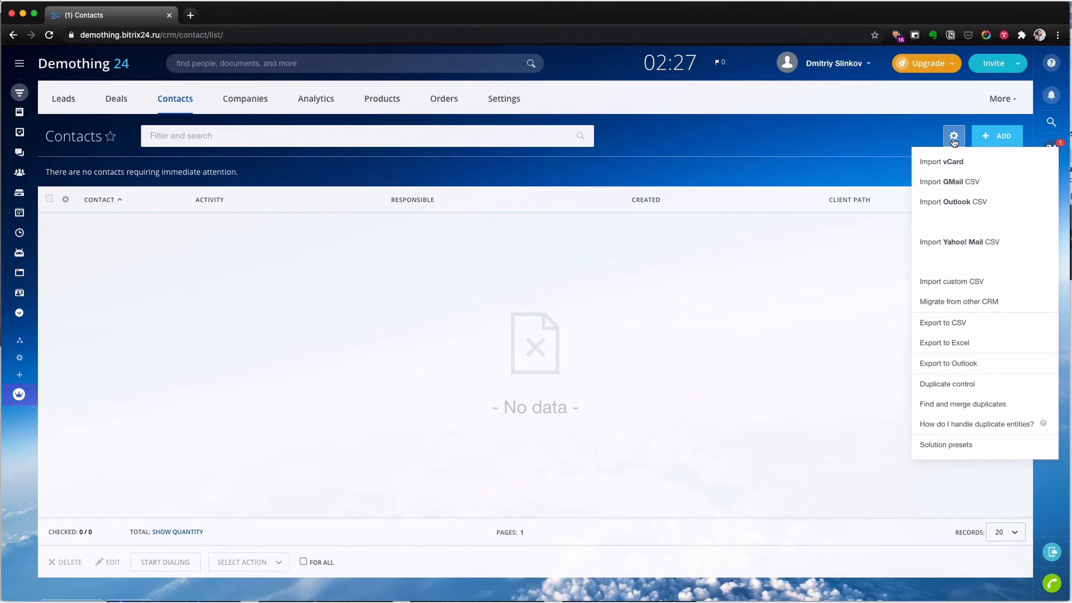
mouse_move(966, 282)
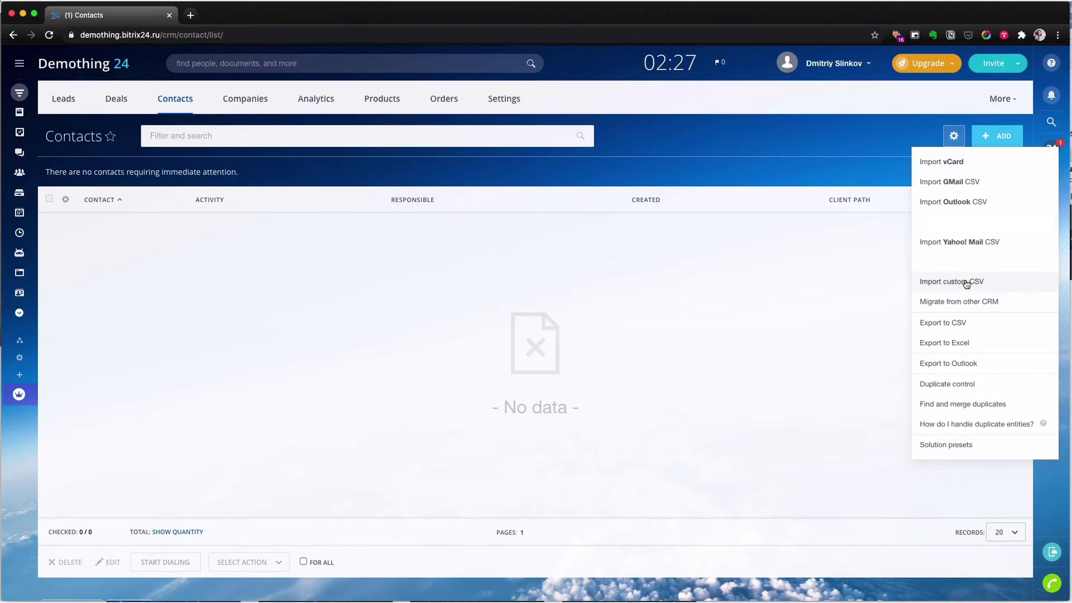
left_click(952, 281)
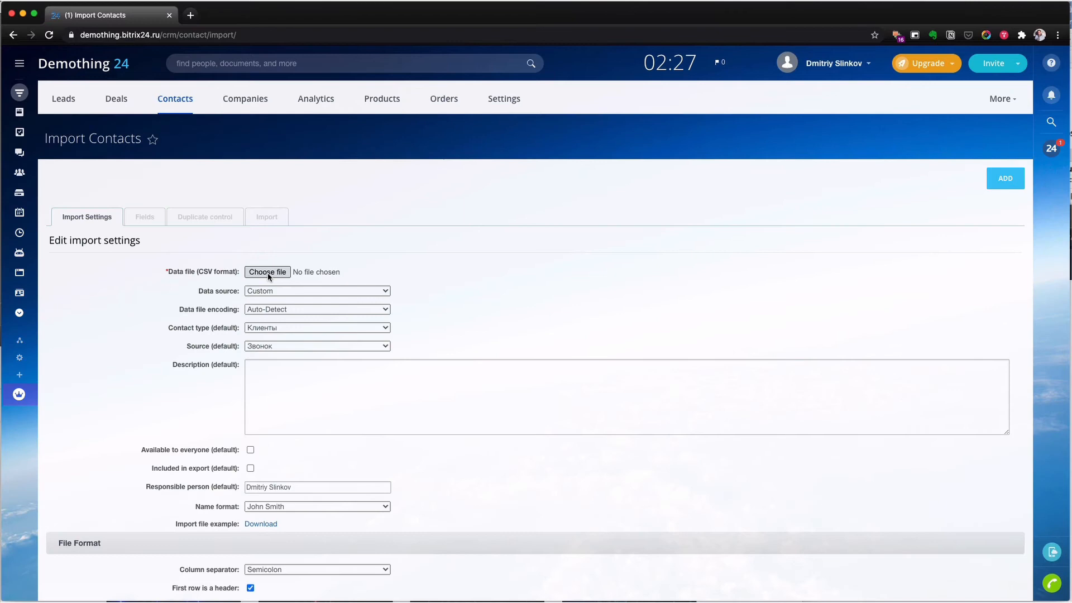
left_click(267, 272)
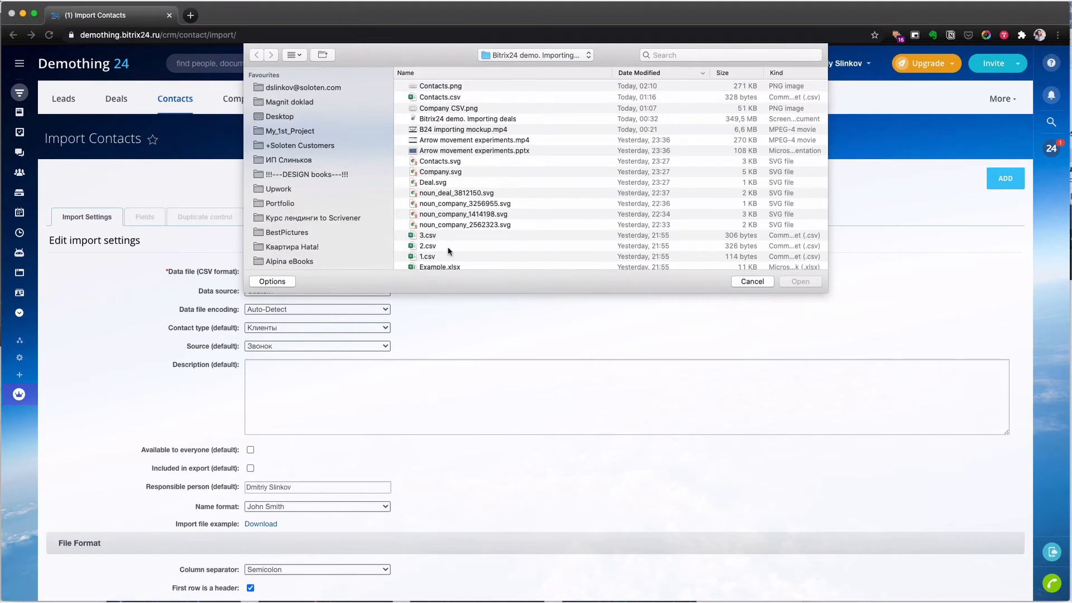
left_click(428, 246)
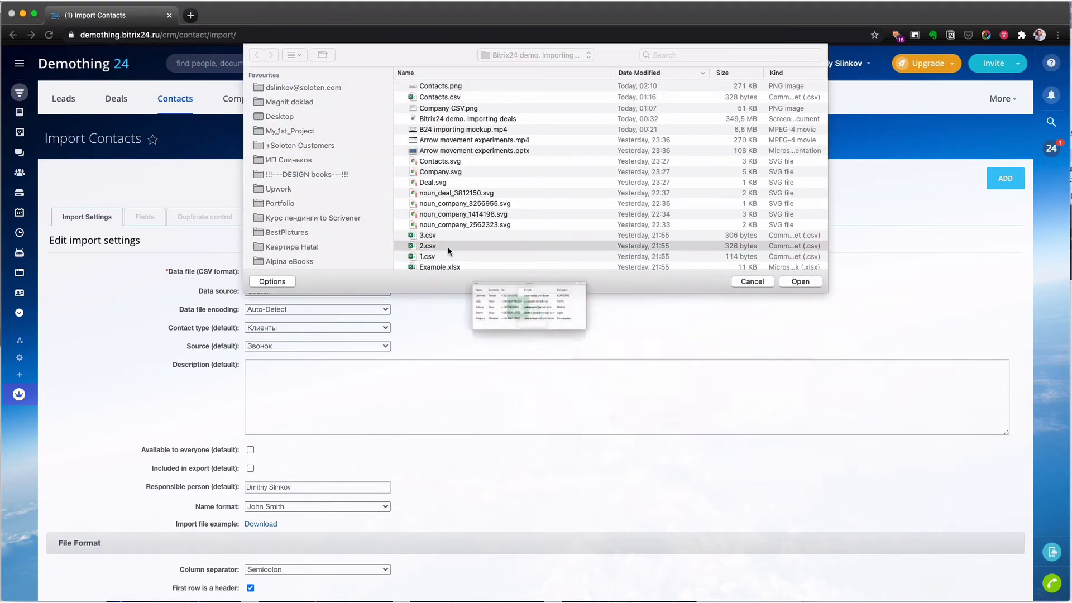
left_click(800, 281)
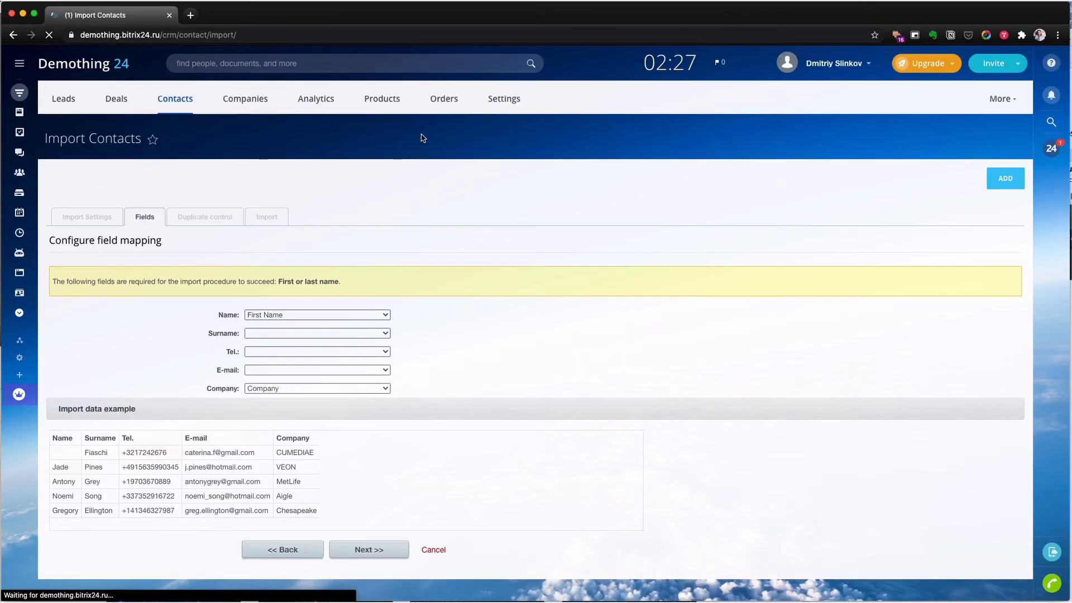
Step: Map Surname, Tel. and E-mail, import the five contacts, and show Phone and Company columns in the Contacts list
left_click(317, 370)
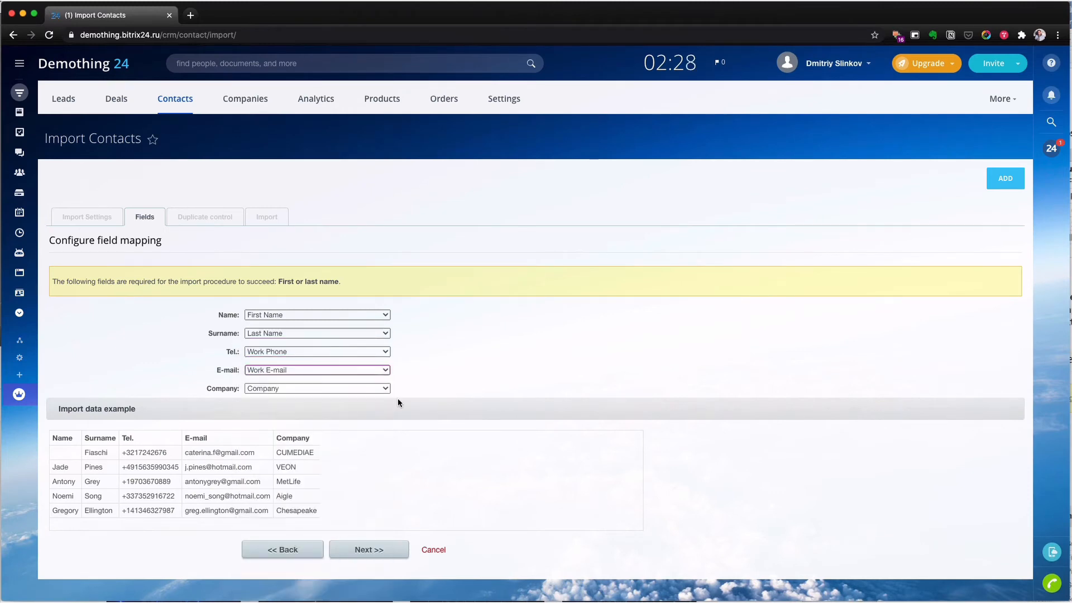
left_click(369, 549)
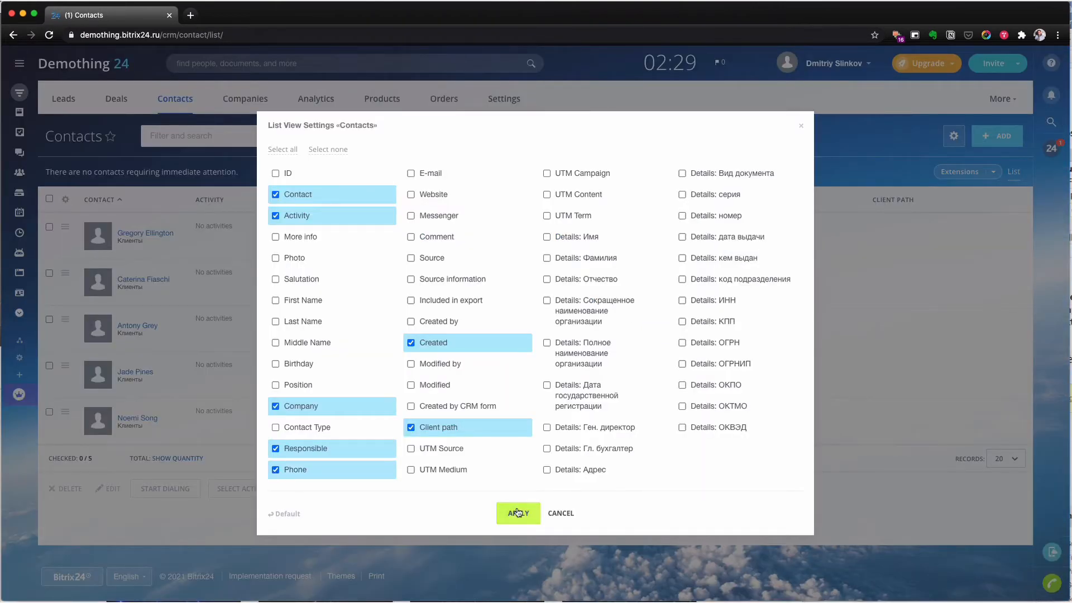
left_click(518, 513)
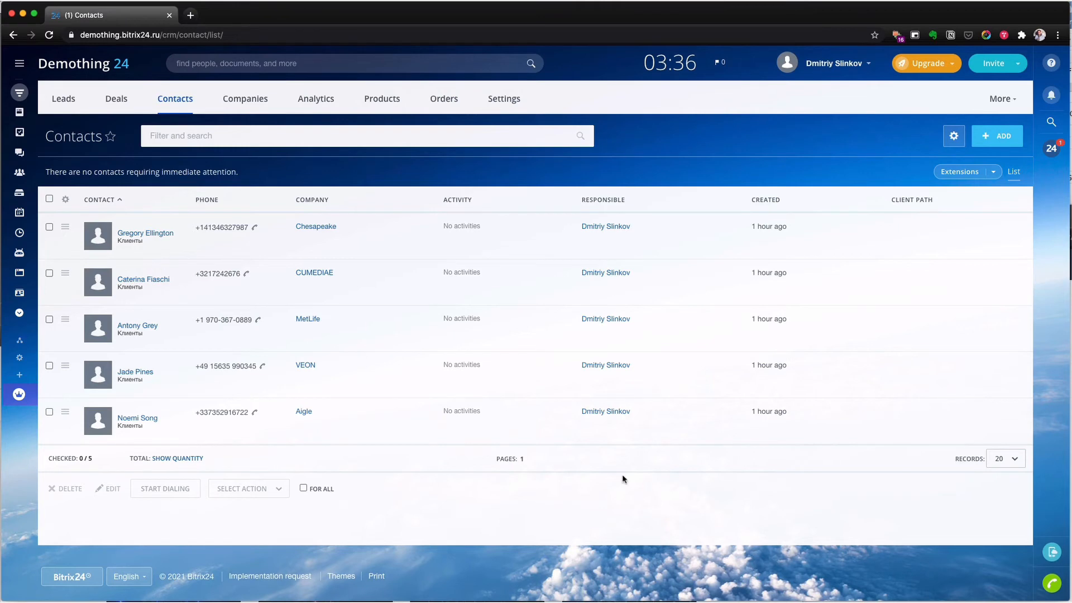
Step: Start a deal import from 3.csv in the Deals list and proceed to mapping its columns
left_click(116, 98)
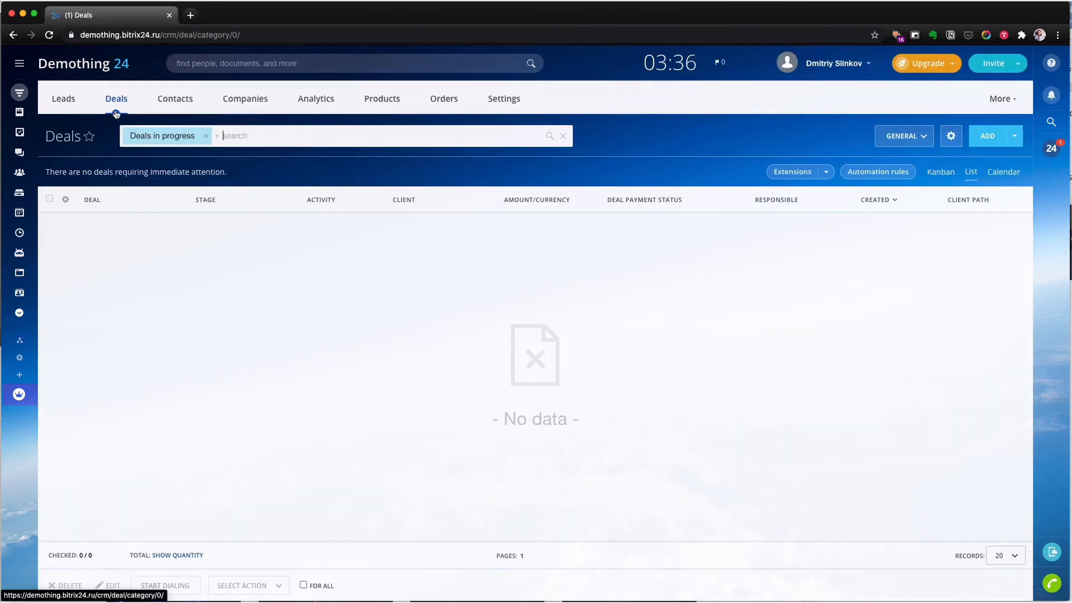
left_click(951, 136)
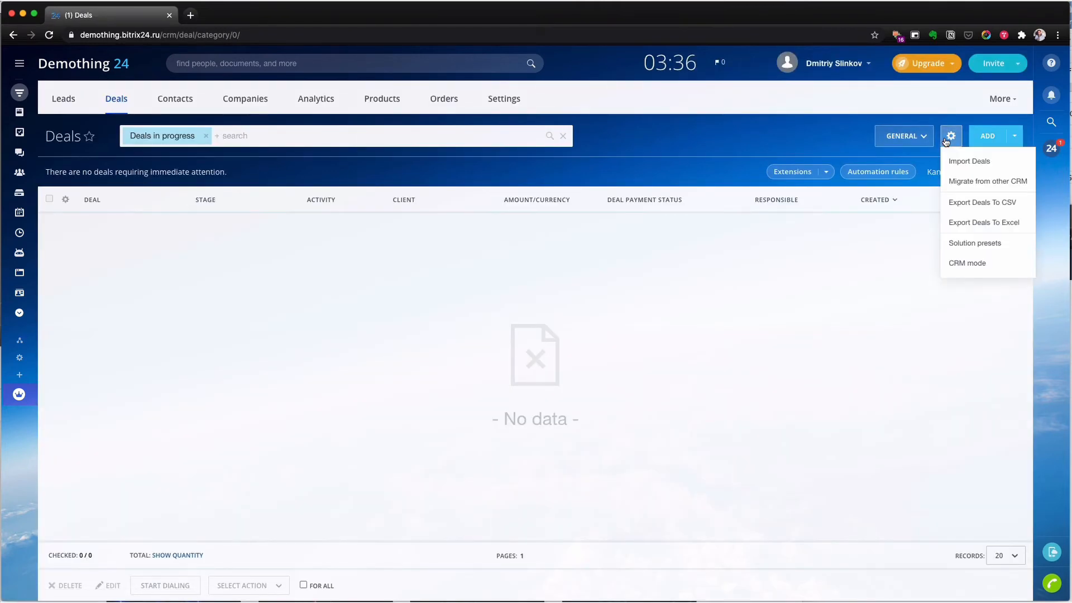
left_click(970, 160)
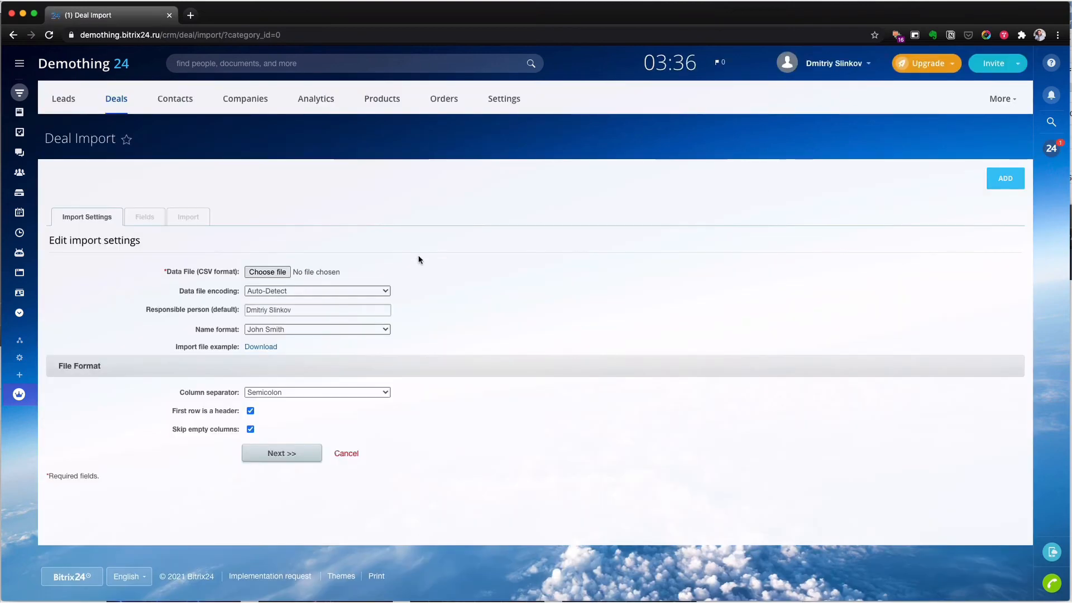
left_click(267, 272)
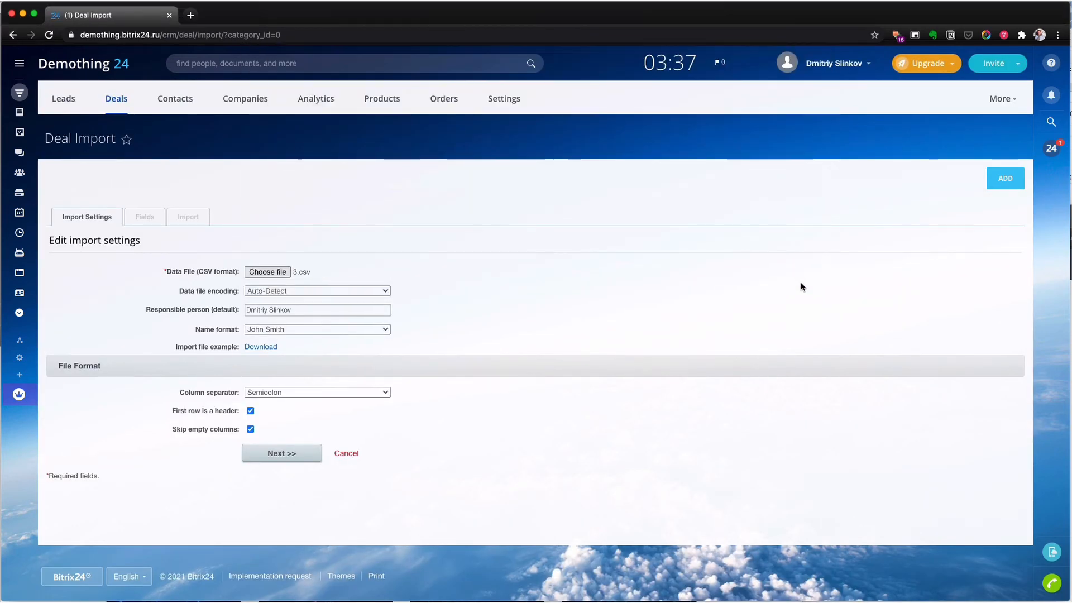
left_click(281, 453)
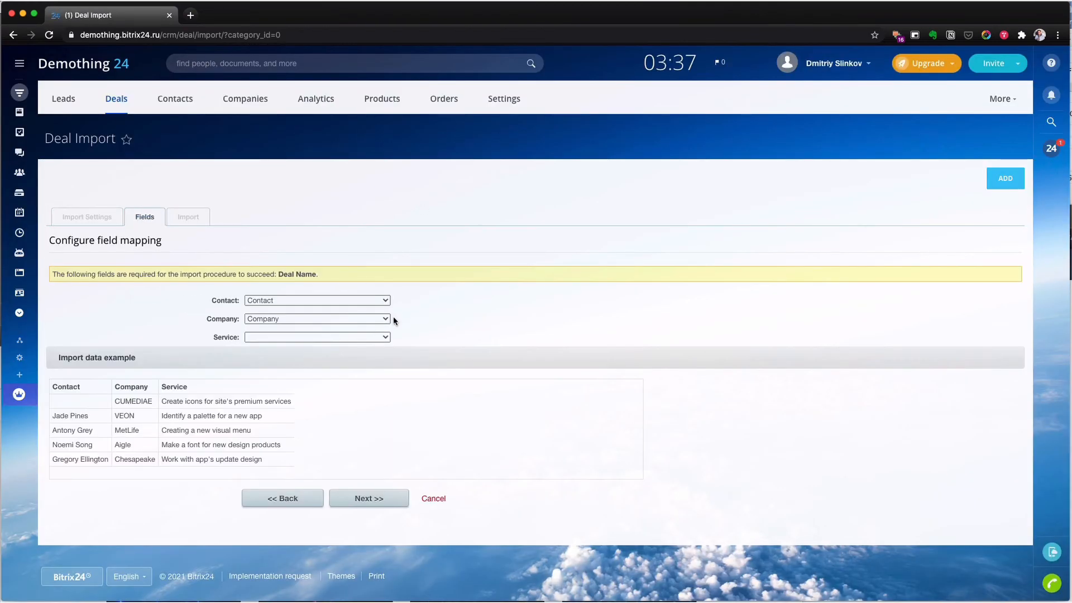
Step: Map the Service column to Deal Name, import the five deals, and load the CRM Analytics sales funnel report
left_click(317, 338)
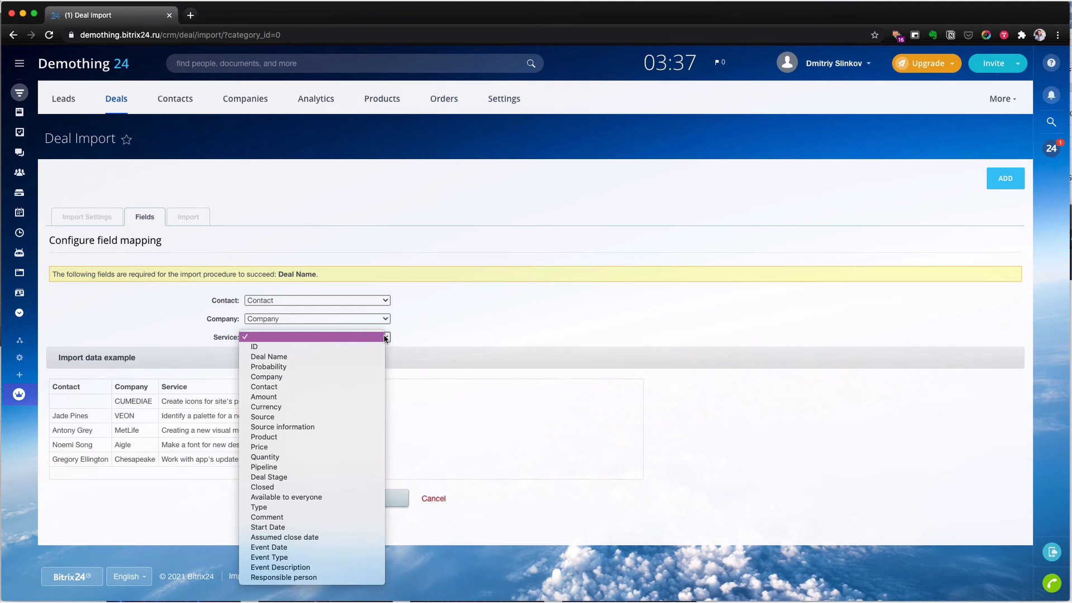
mouse_move(269, 356)
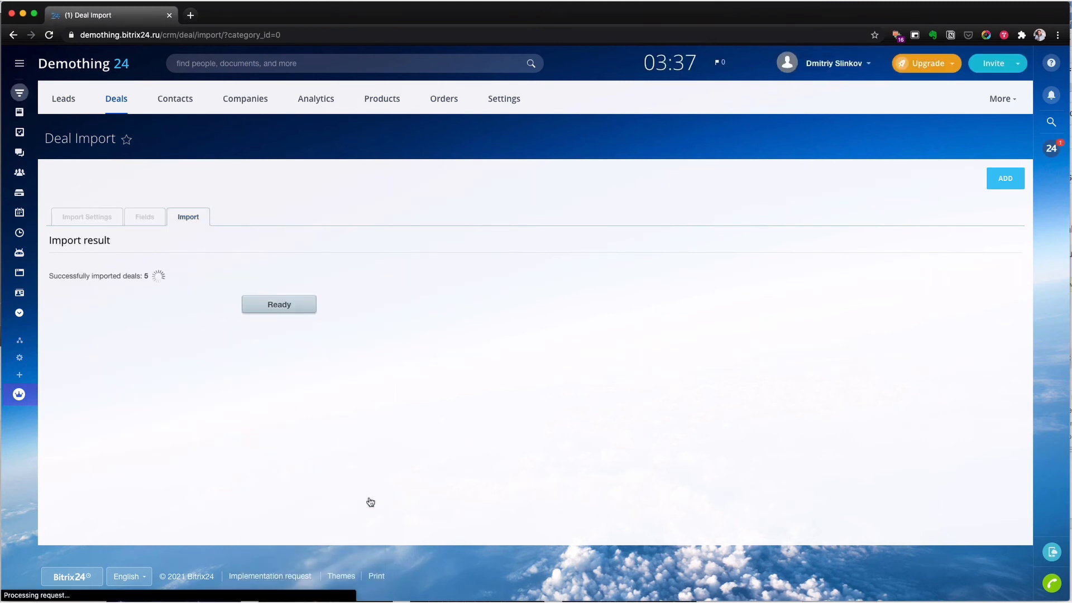
left_click(279, 305)
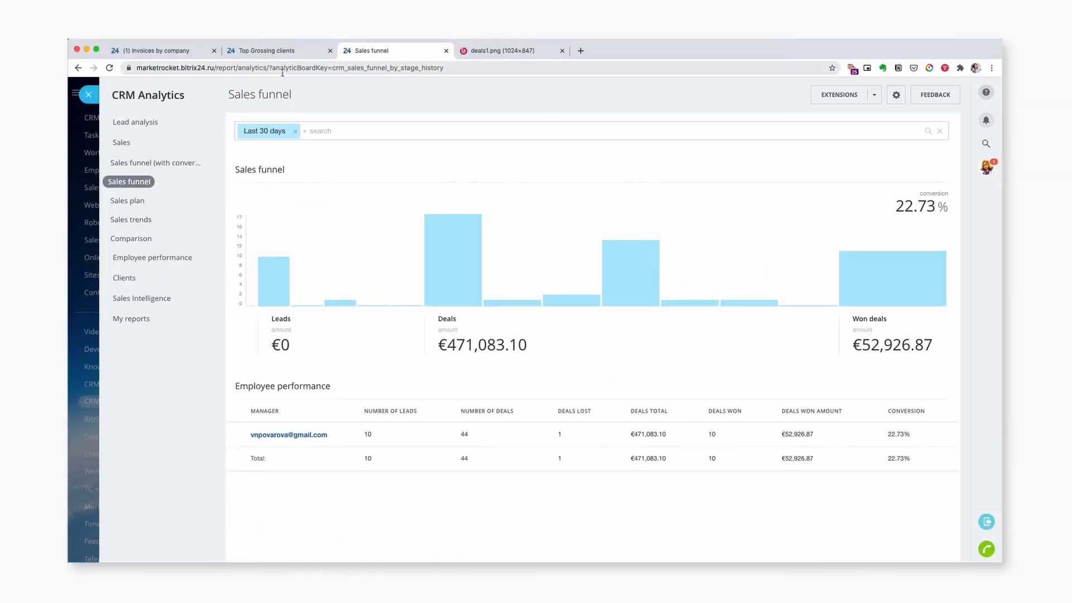
left_click(110, 68)
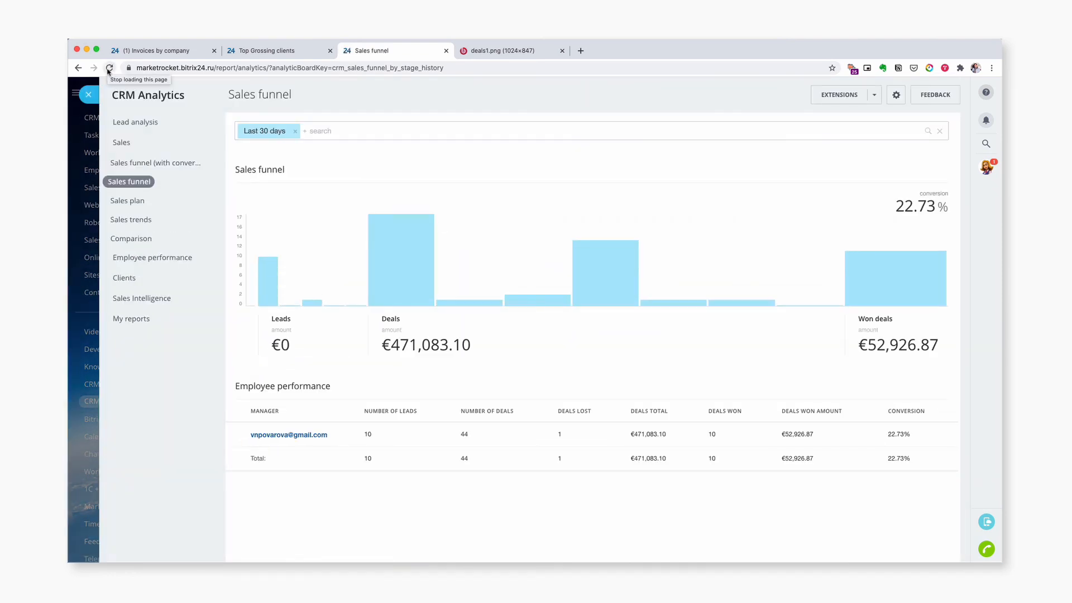